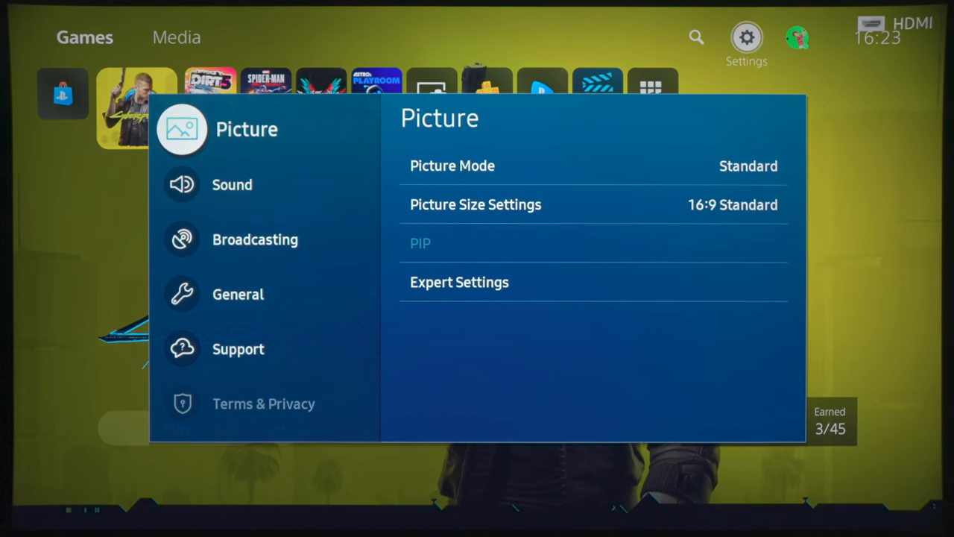
Review Eco Solution options in General (Ambient Light Detection, Energy Saving Mode, Motion Lighting on, 4-hour Auto Power Off).
click(263, 403)
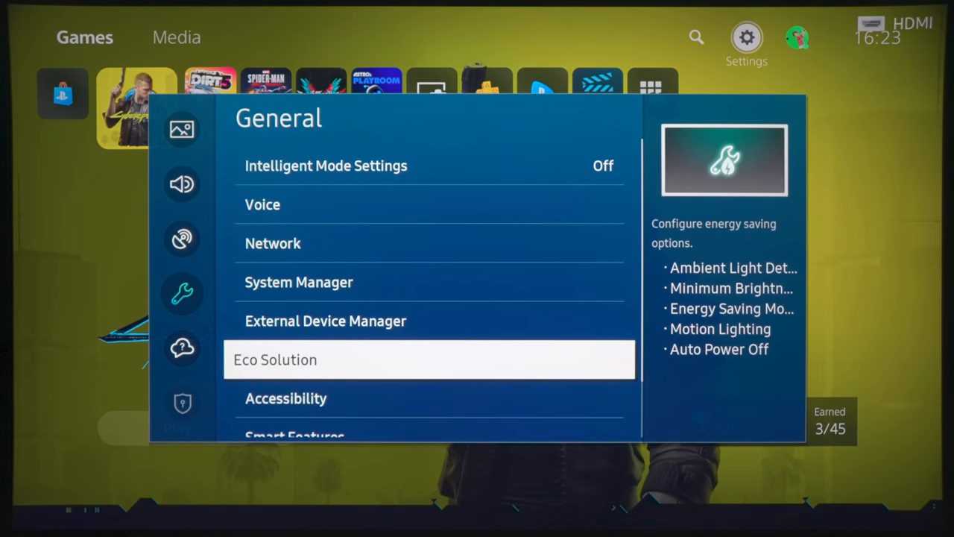
click(430, 359)
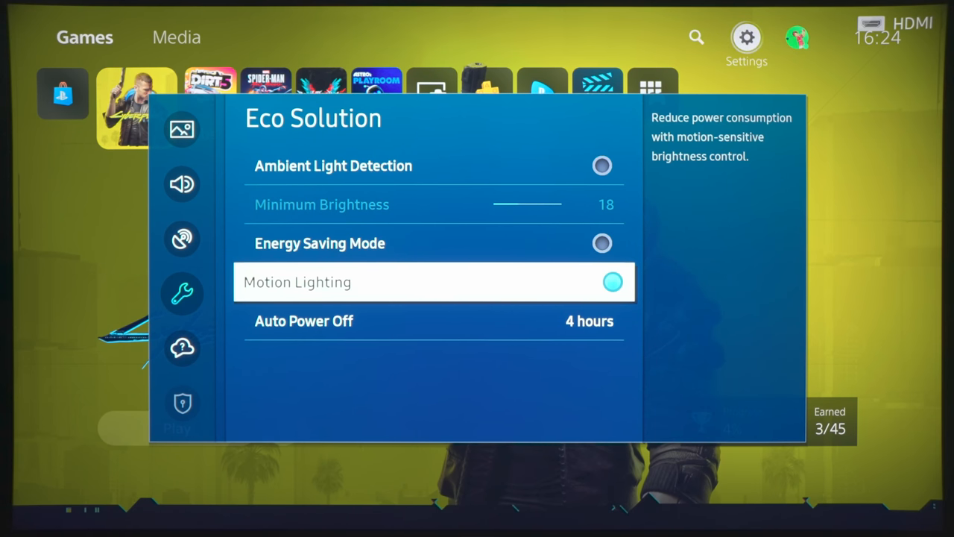
click(612, 282)
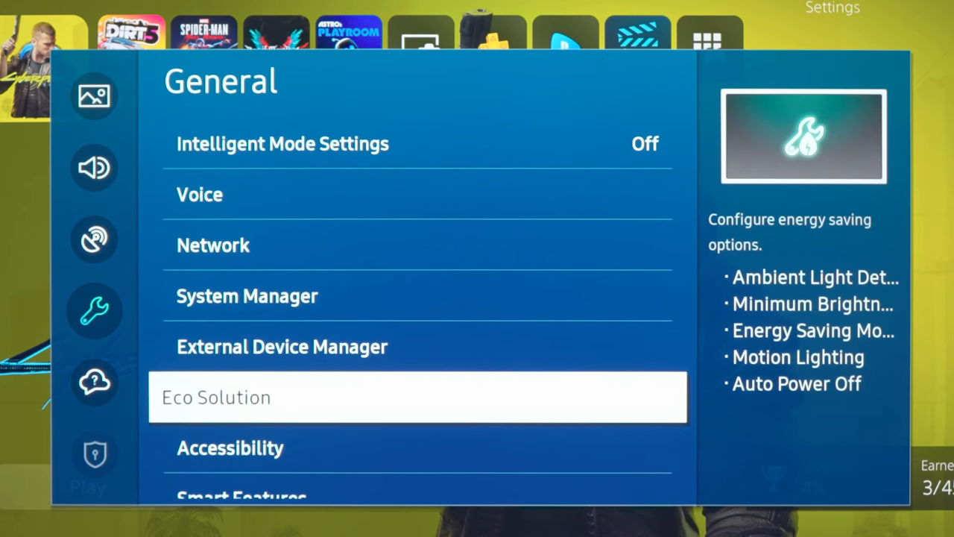
Enable Input Signal Plus for HDMI4 via External Device Manager.
key(up)
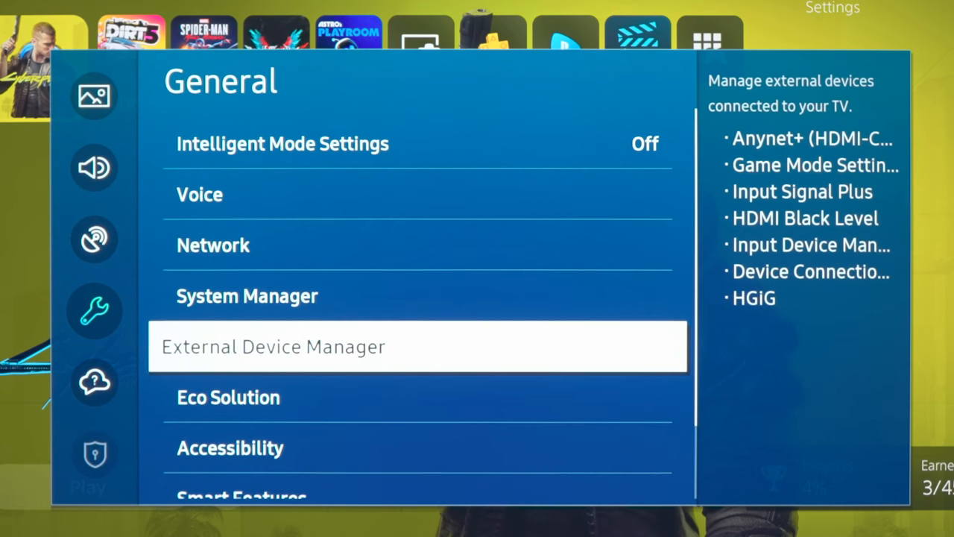
click(275, 346)
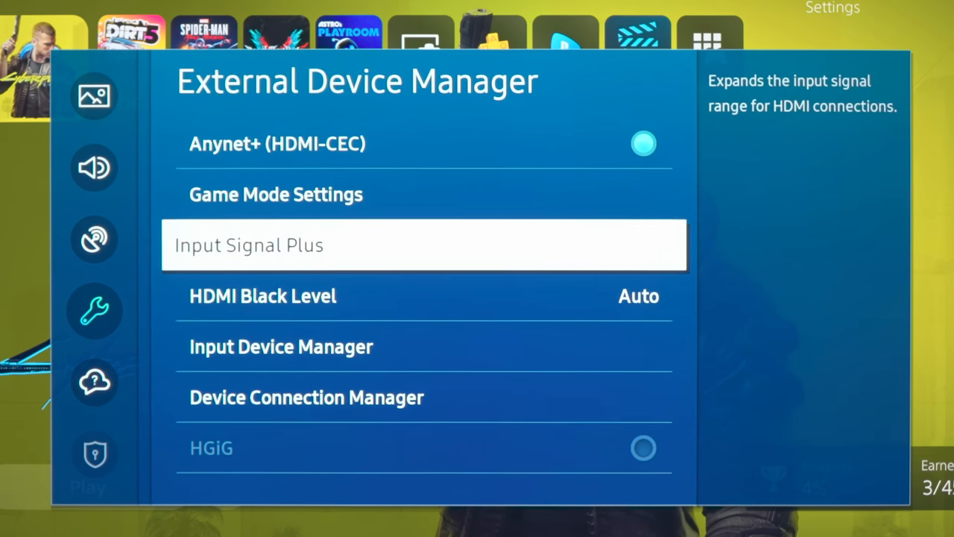
click(424, 245)
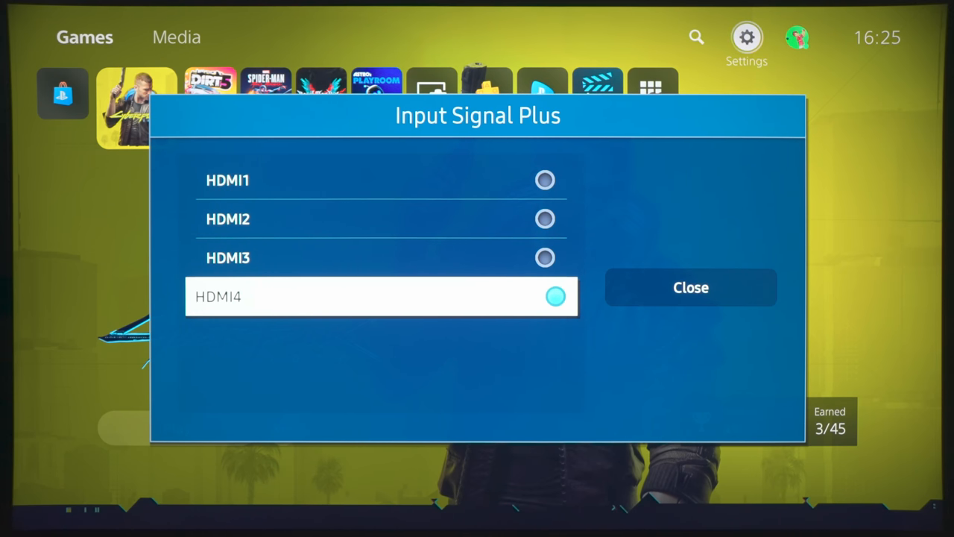
click(690, 287)
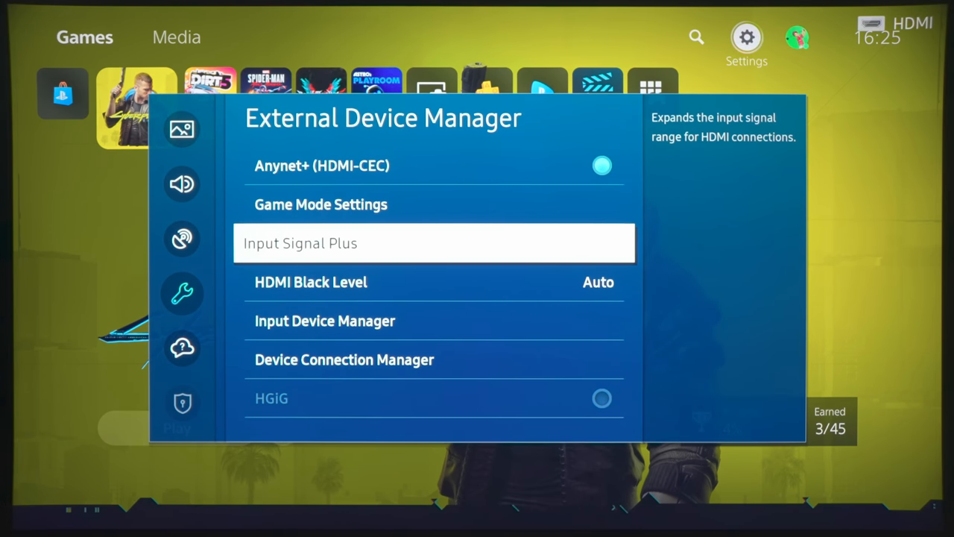
Change Game Mode from Off to Auto in Game Mode Settings.
key(up)
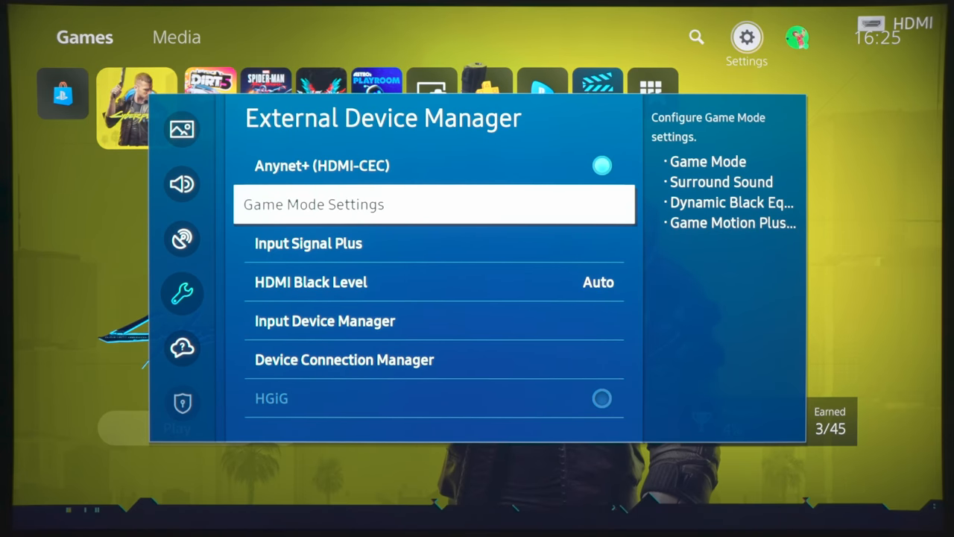
click(313, 204)
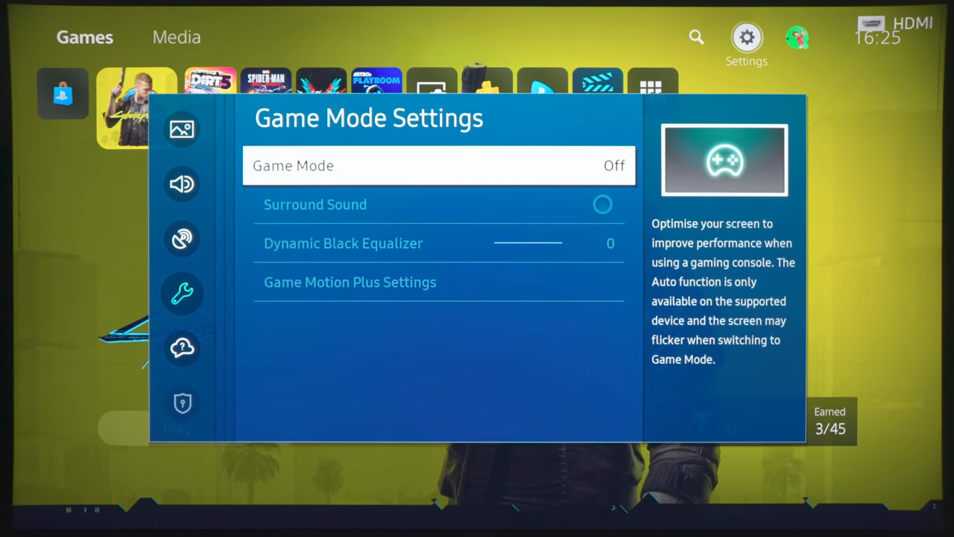
click(438, 166)
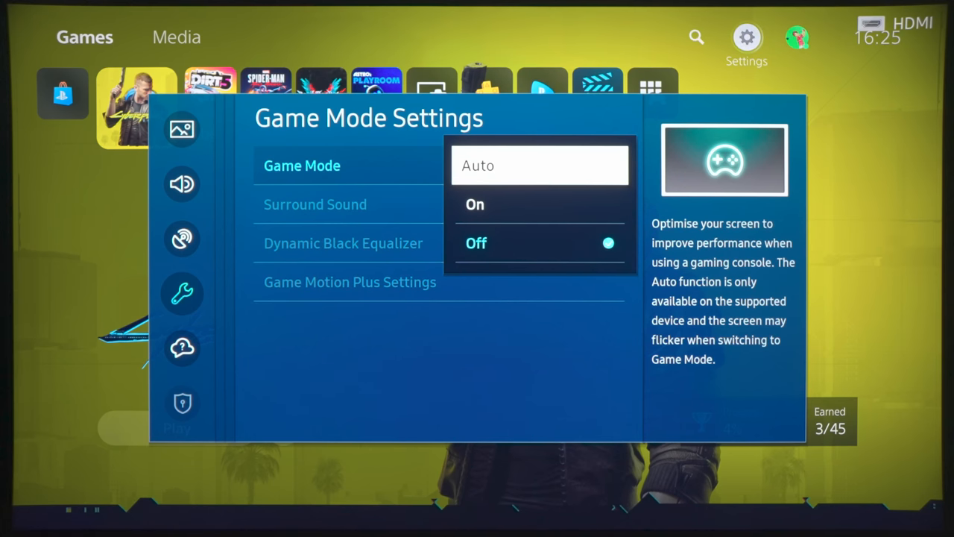
click(474, 203)
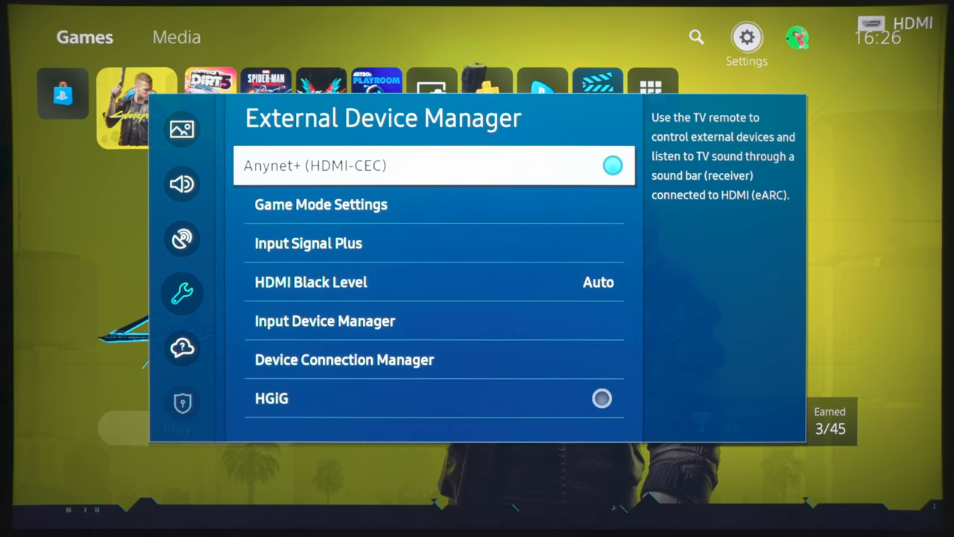
Review Game Mode Auto, Surround Sound on and Dynamic Black Equalizer 0, reaching Game Motion Plus Settings.
click(320, 205)
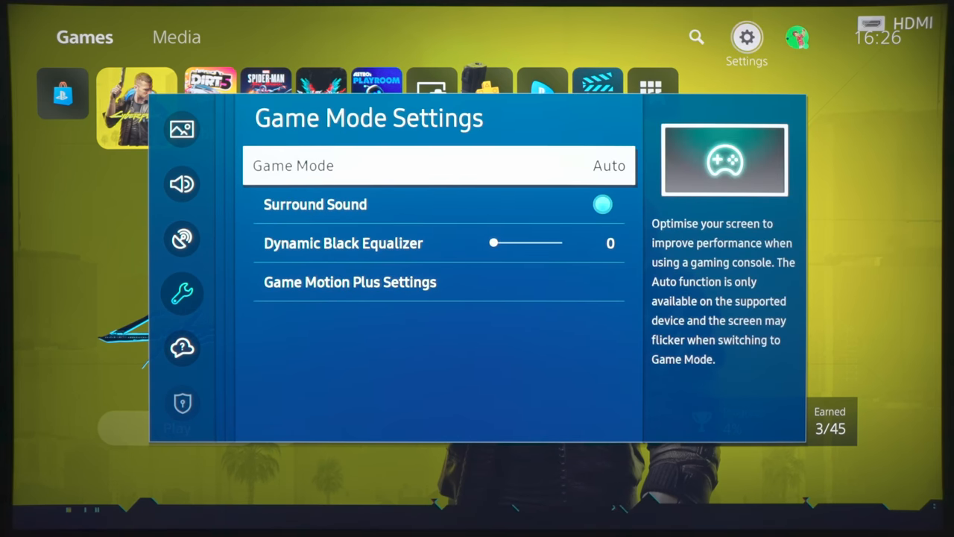
key(Down)
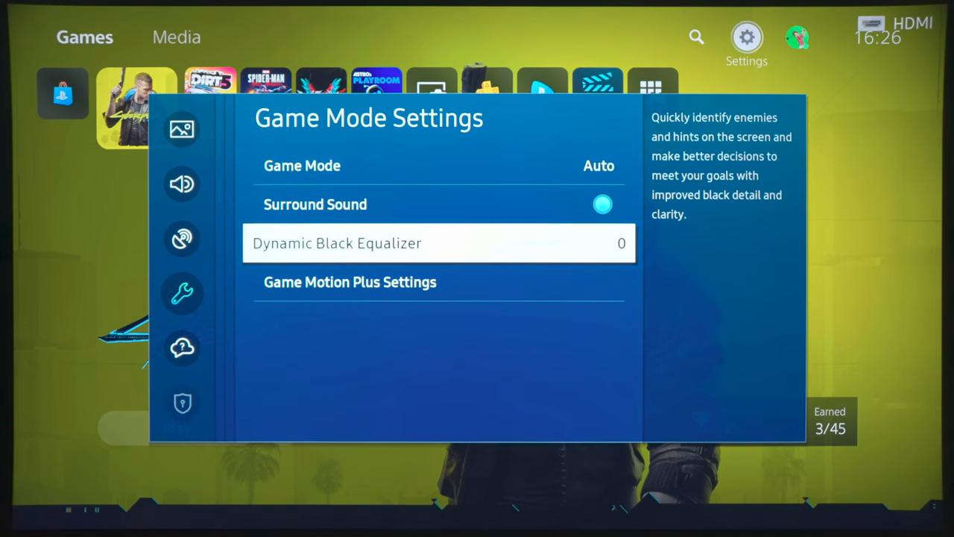
key(down)
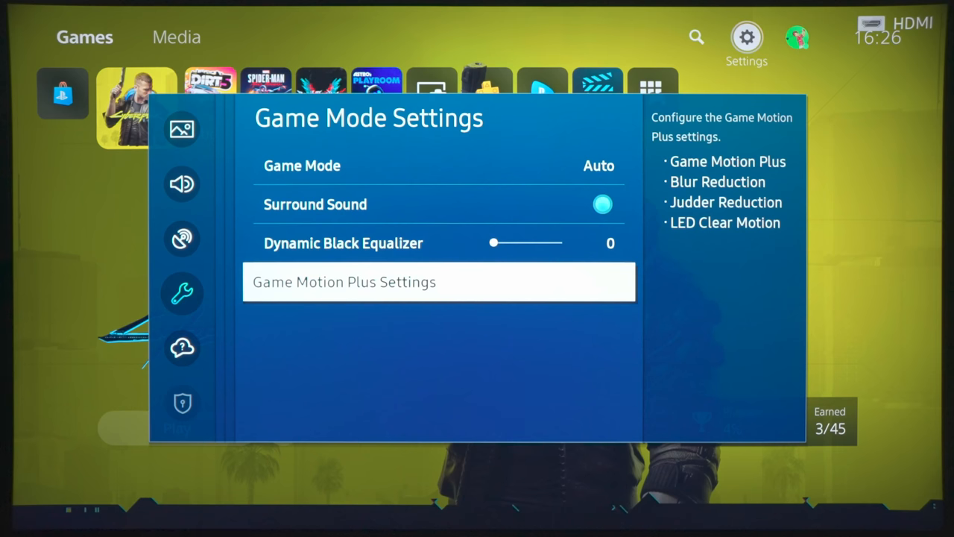
Confirm Game Motion Plus is on with Blur and Judder Reduction at 0, then return to Picture.
click(439, 282)
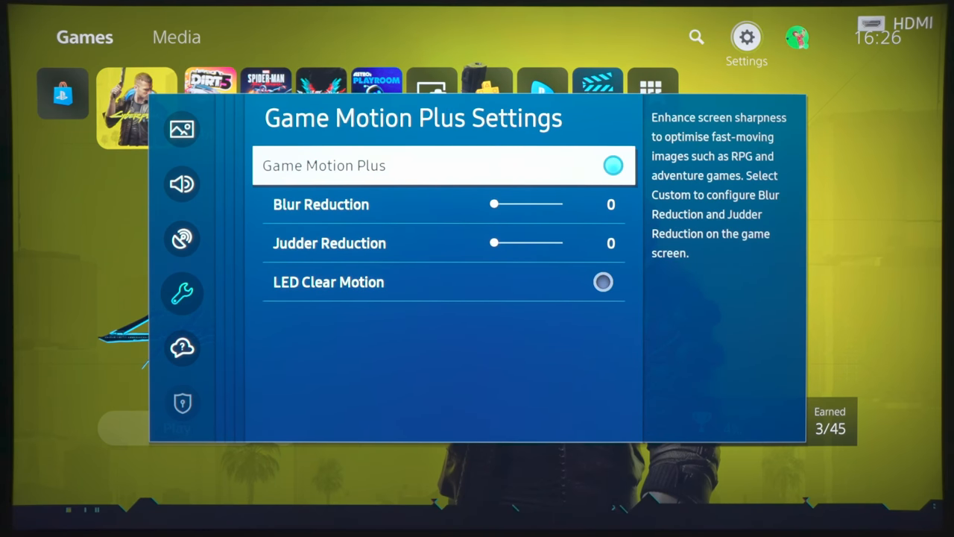
click(612, 164)
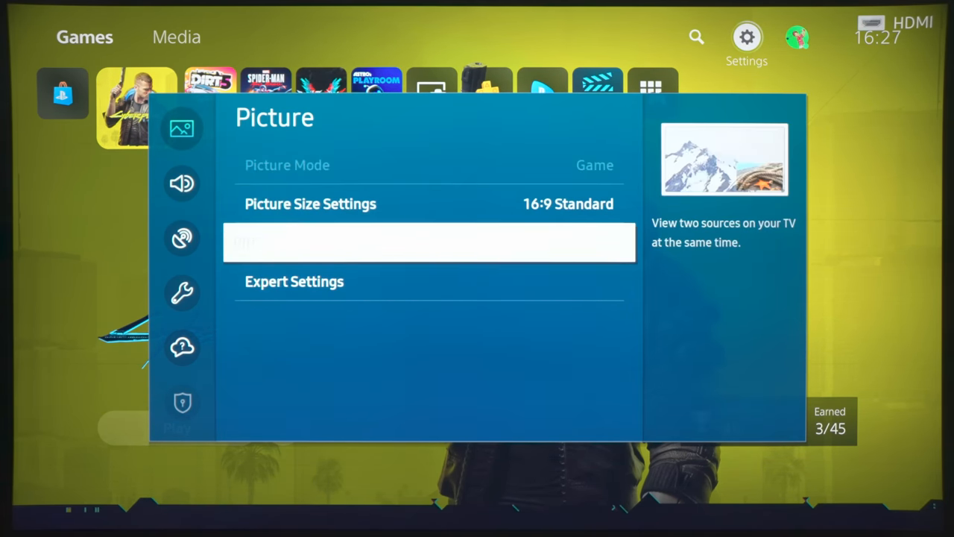
Lower Sharpness from 10 to 0 in Expert Settings, keeping Brightness 50, Contrast 50 and Colour 25.
click(293, 280)
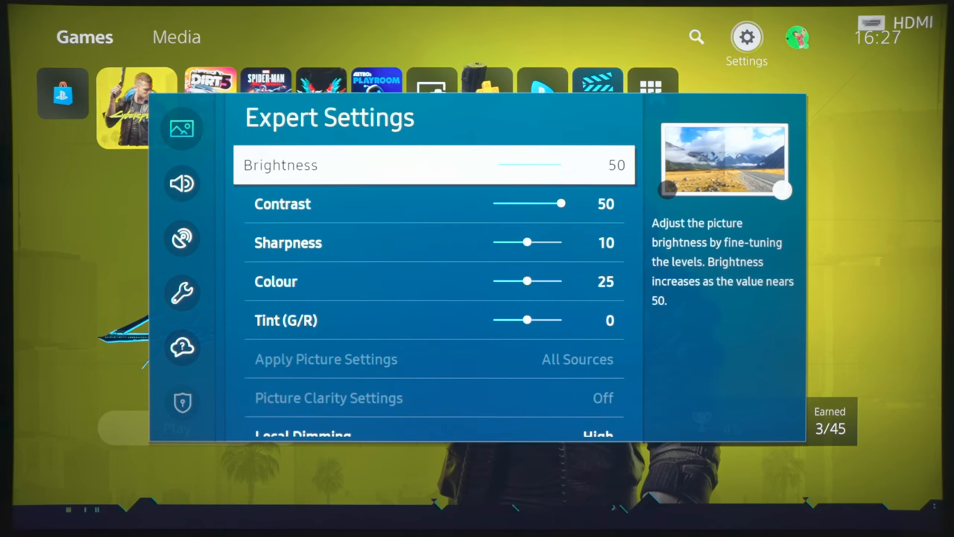
key(down)
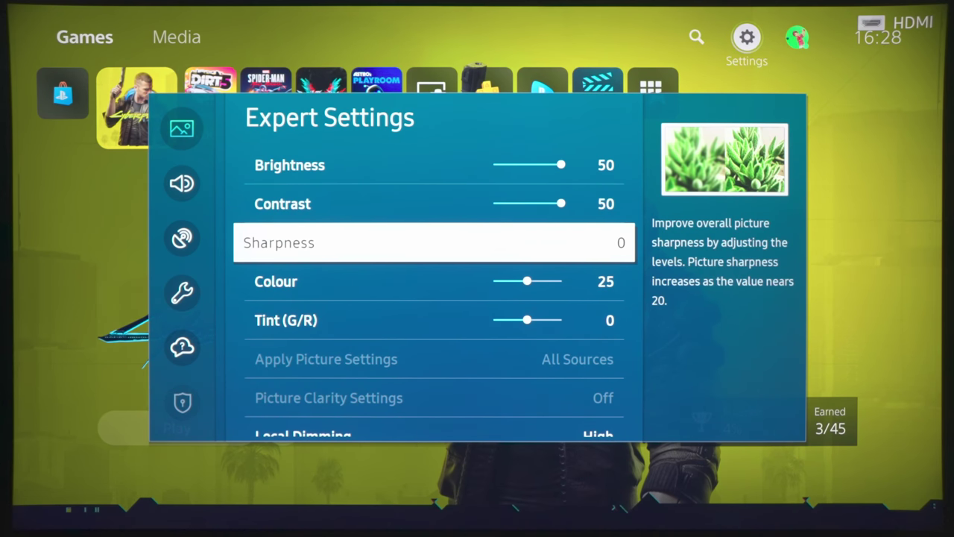
key(Down)
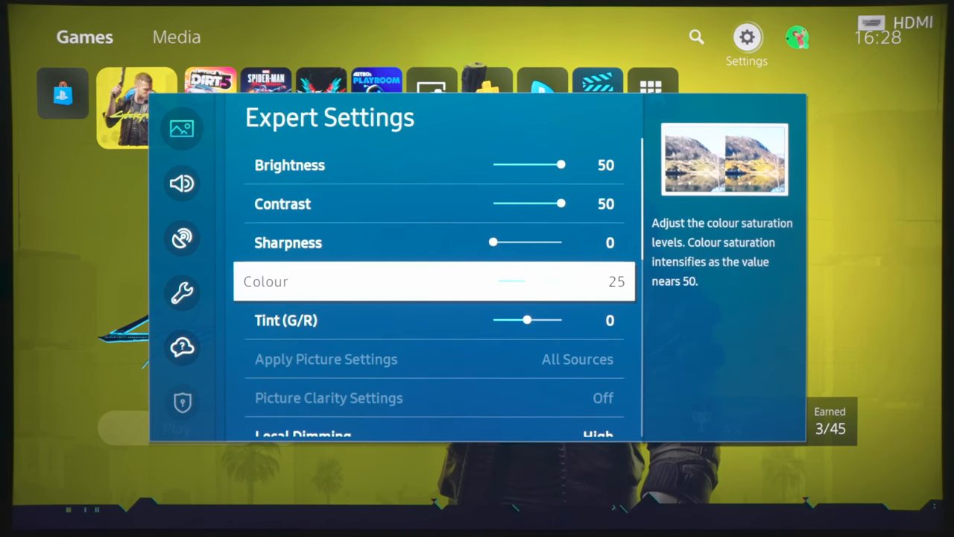
key(Down)
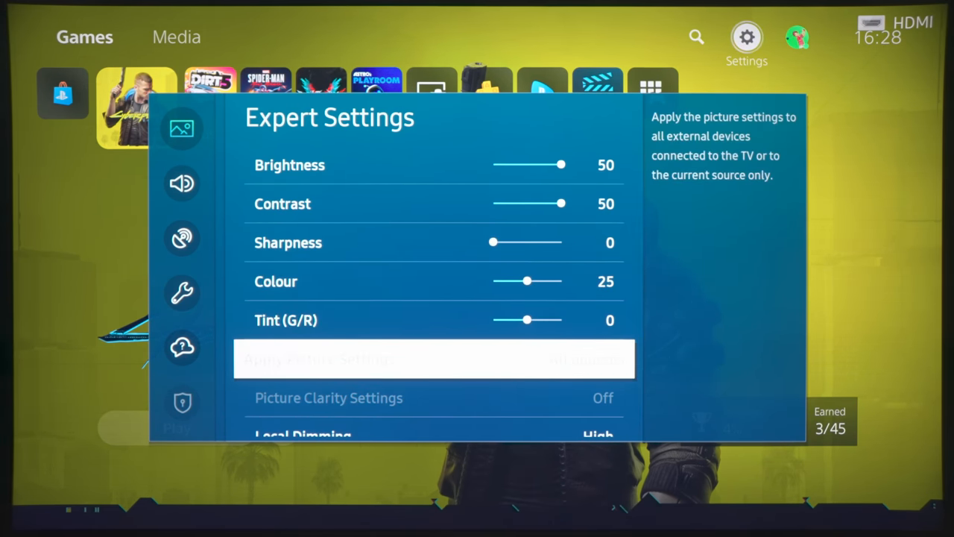
Change Colour Tone from Standard to Warm1, past Local Dimming High and Contrast Enhancer Off.
scroll(down, 3)
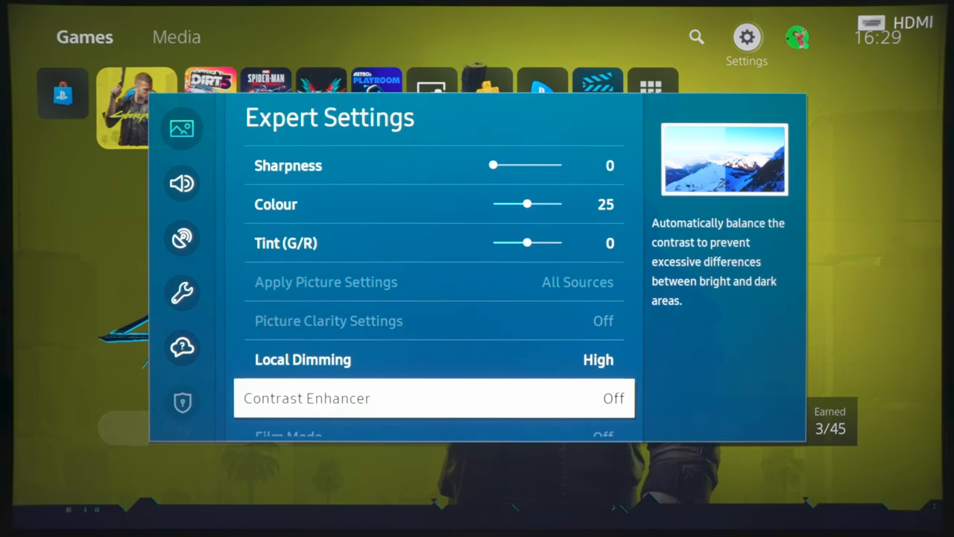
scroll(down, 3)
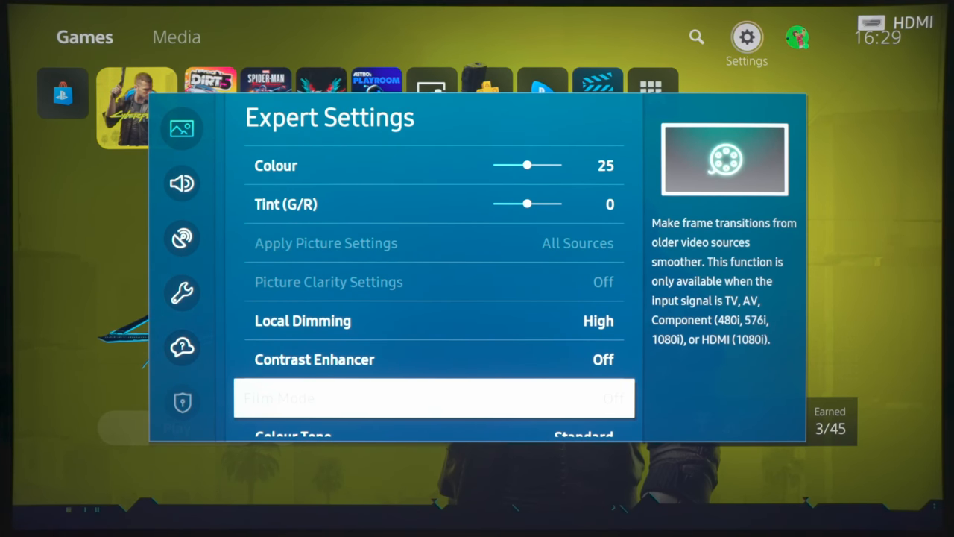
scroll(down, 3)
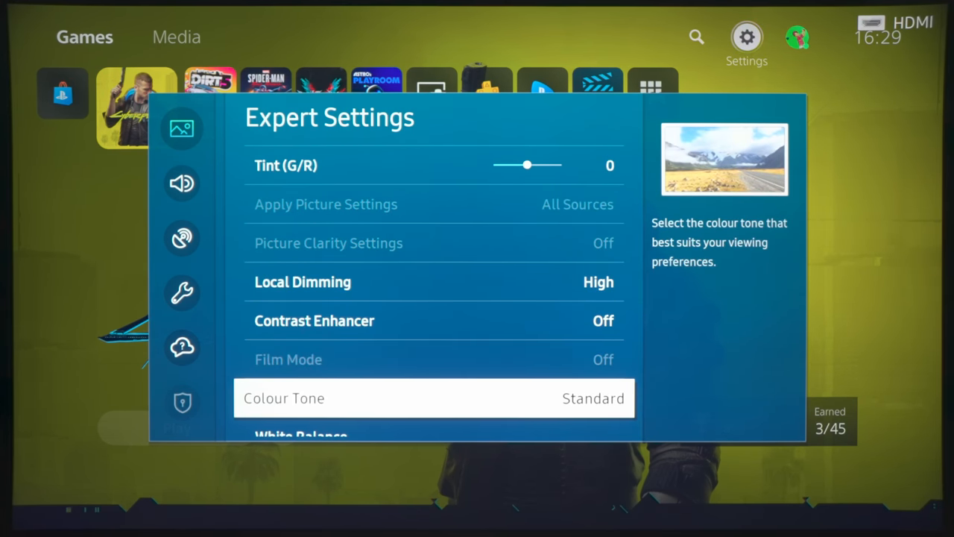
click(435, 398)
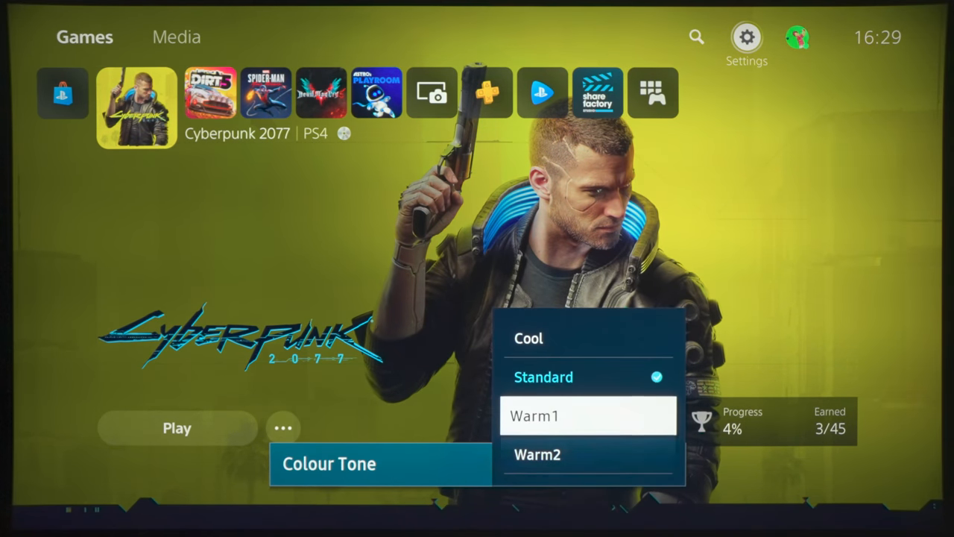
click(540, 456)
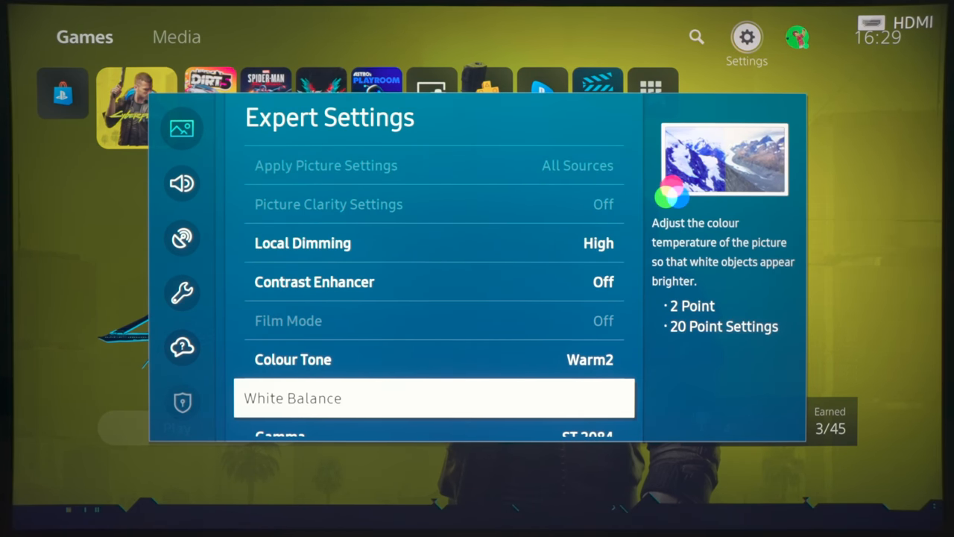
click(434, 398)
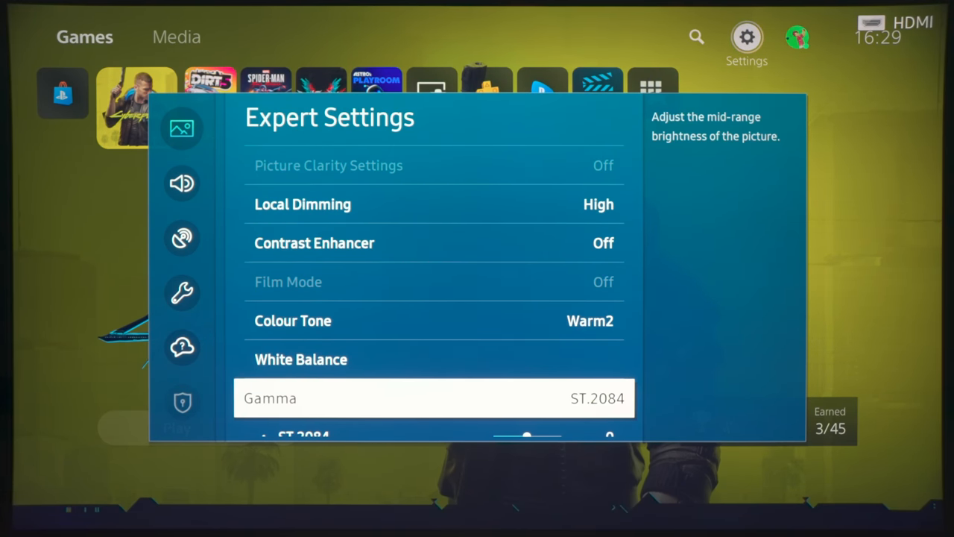
Set ST.2084 gamma to 3 and raise Shadow Detail to 0.
scroll(down, 3)
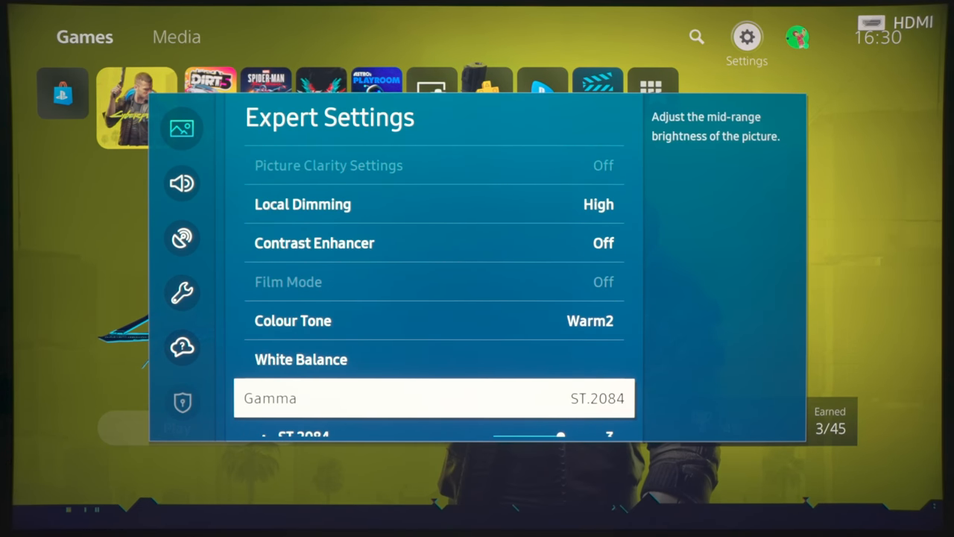
scroll(down, 3)
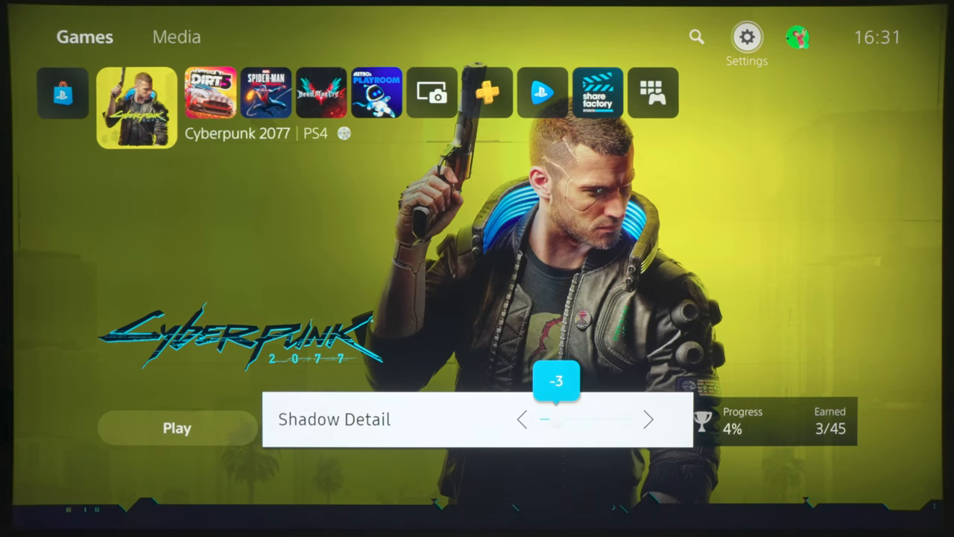
click(650, 419)
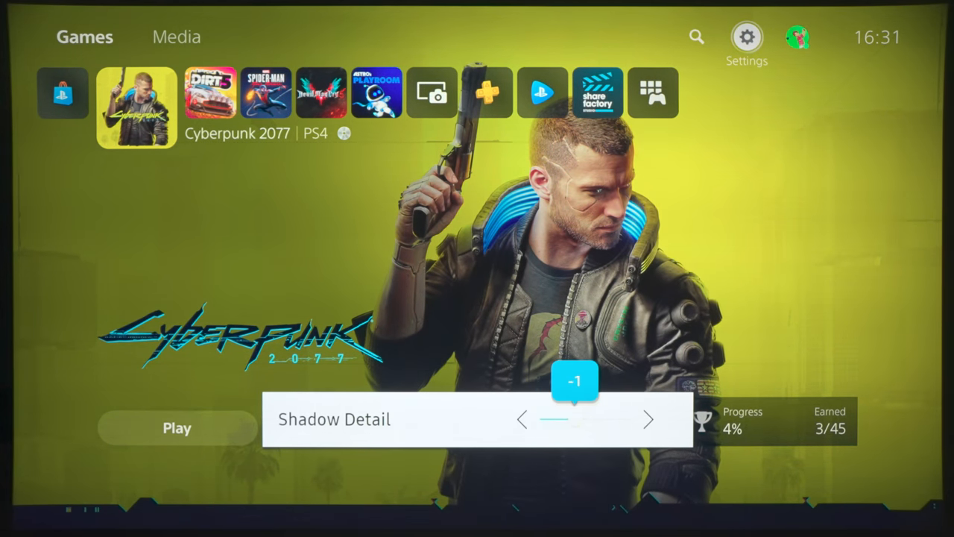
click(649, 418)
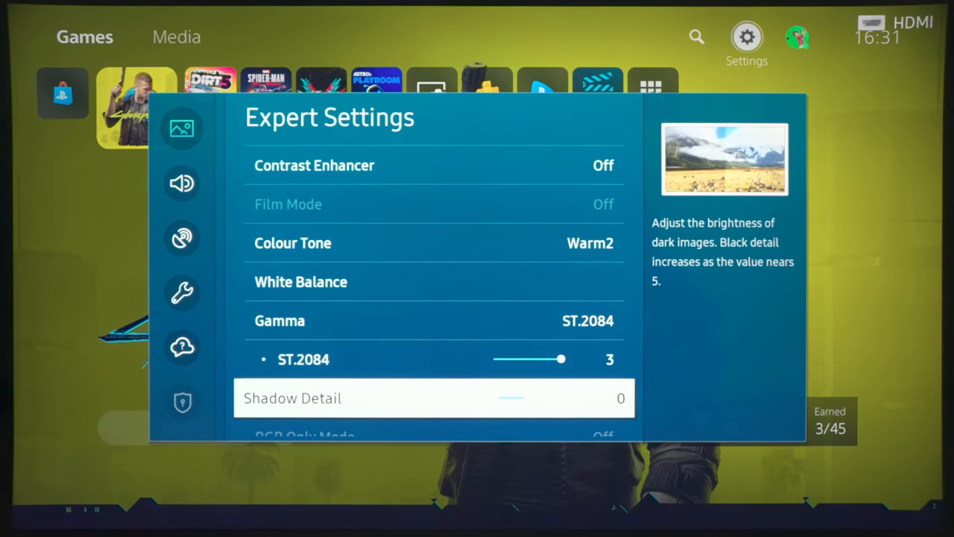
scroll(down, 3)
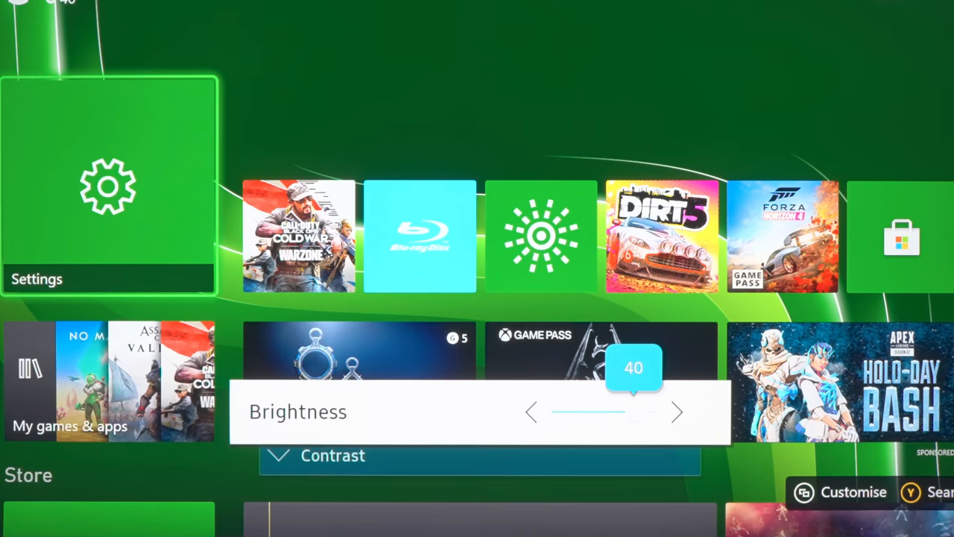
Set the Xbox picture Brightness to 30 and lower Contrast to 45.
click(531, 411)
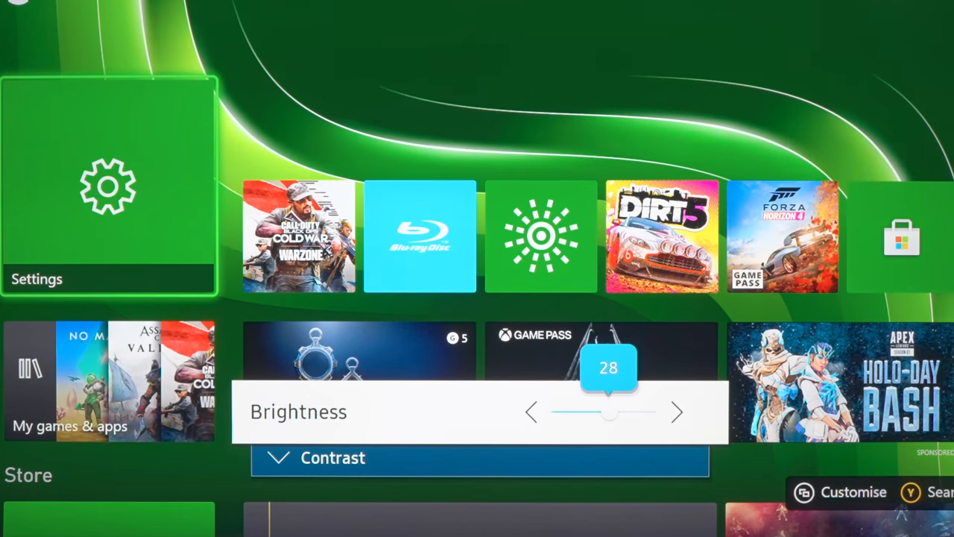
click(531, 412)
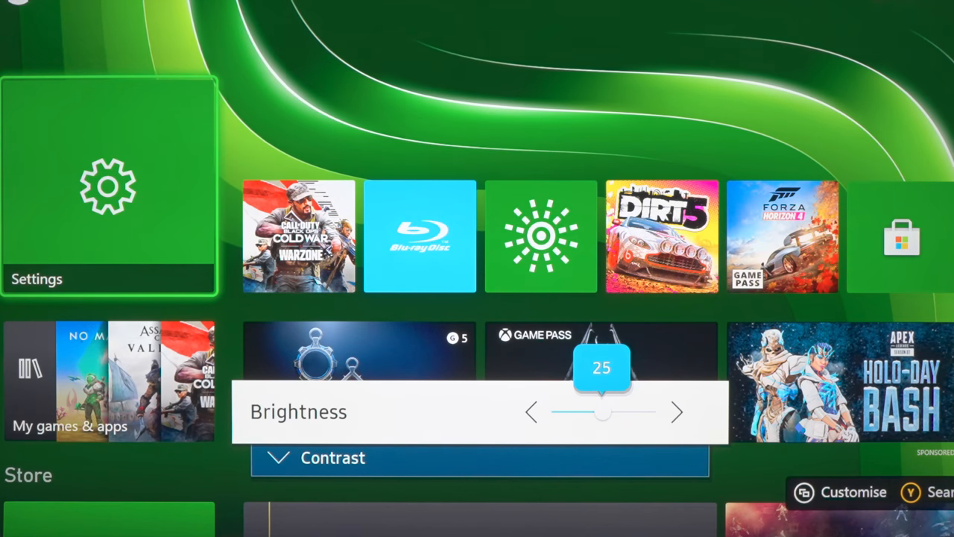
click(675, 412)
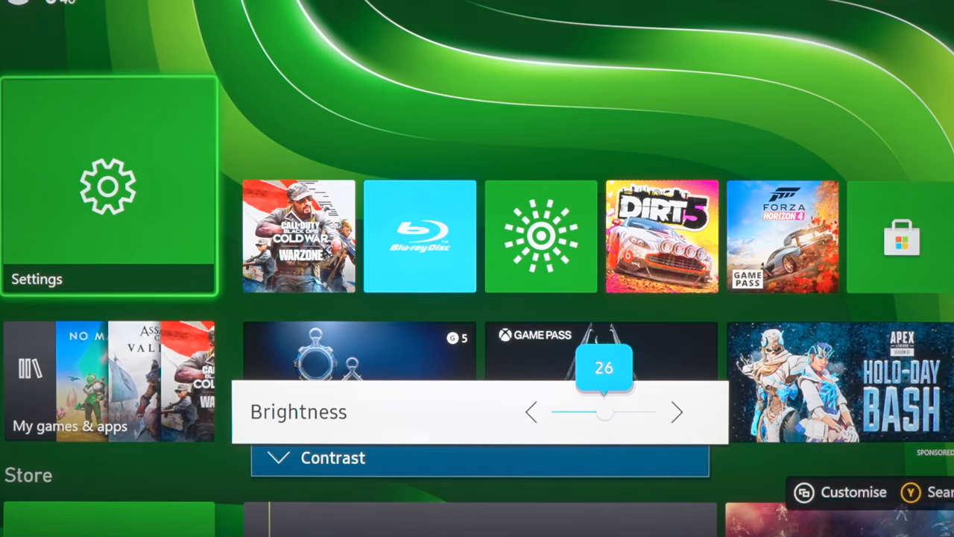
click(677, 411)
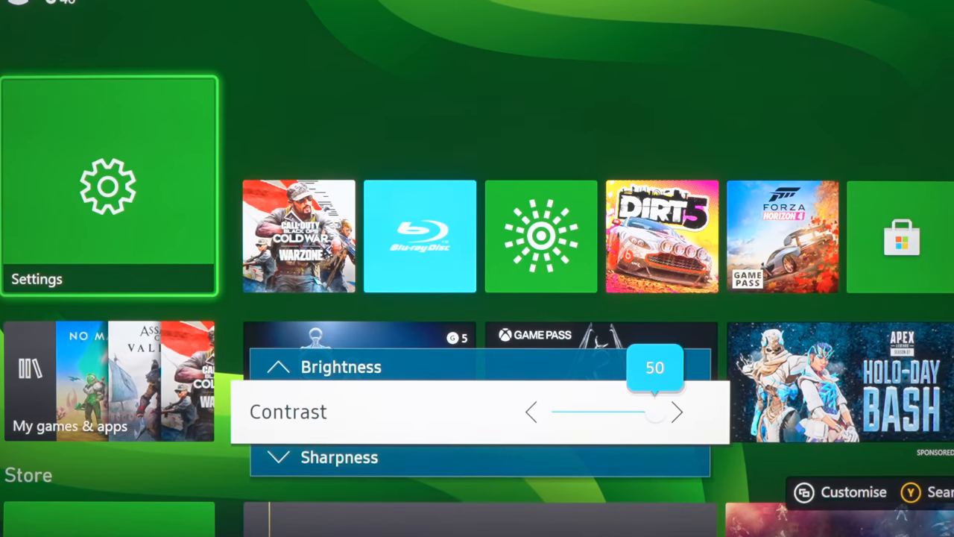
click(537, 412)
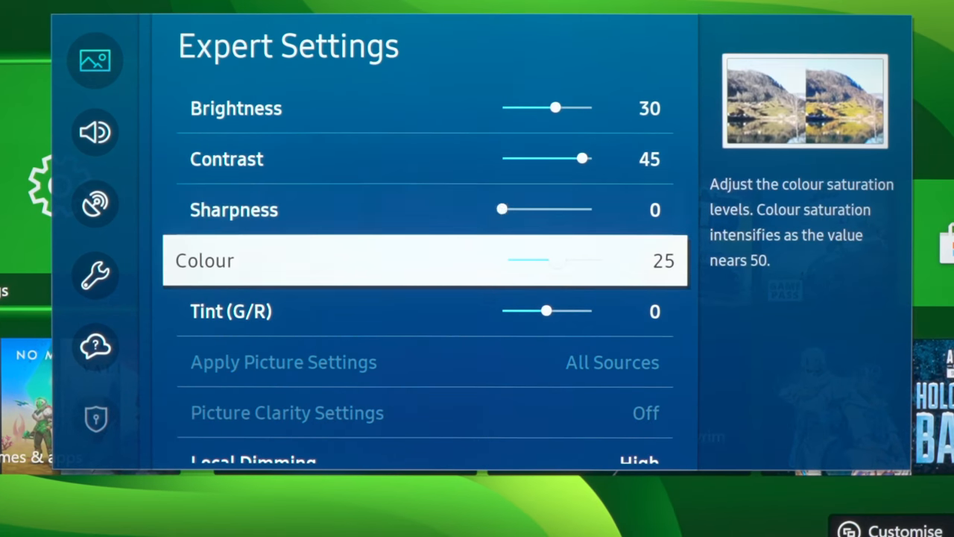
Lower Local Dimming from High to Standard for the Xbox picture.
key(down)
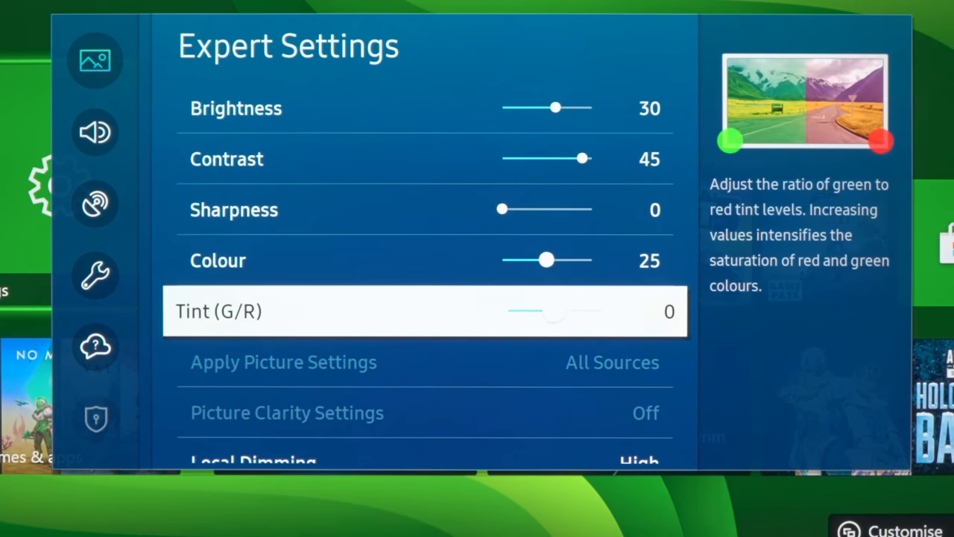
key(down)
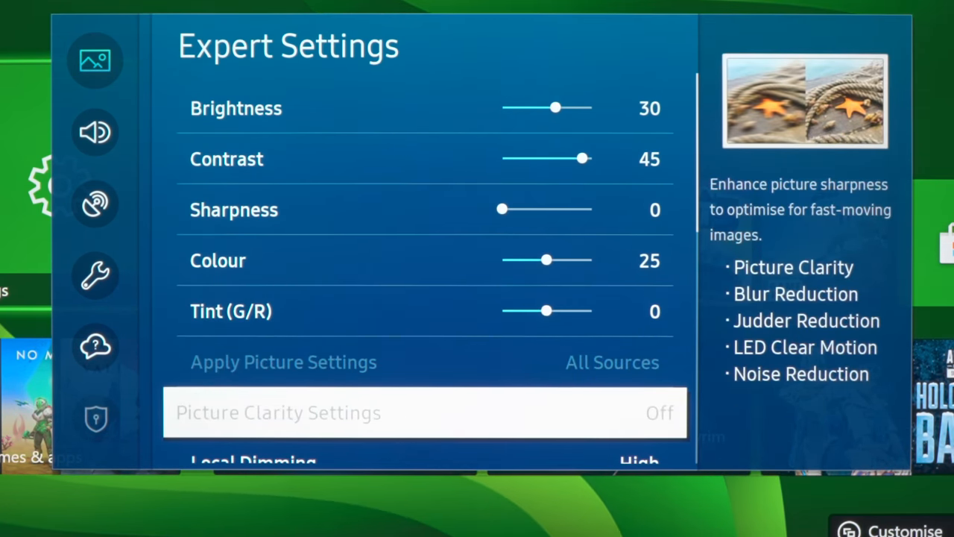
scroll(down, 3)
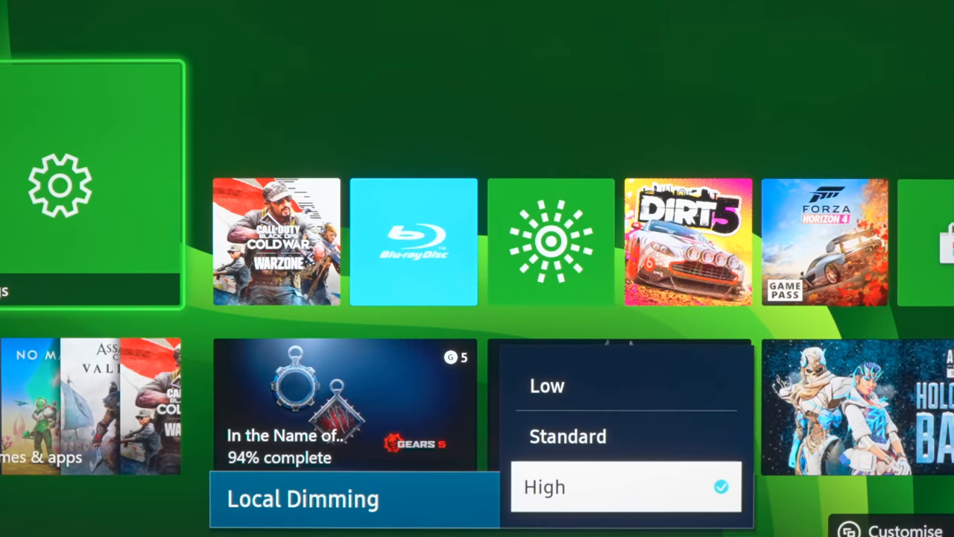
key(Up)
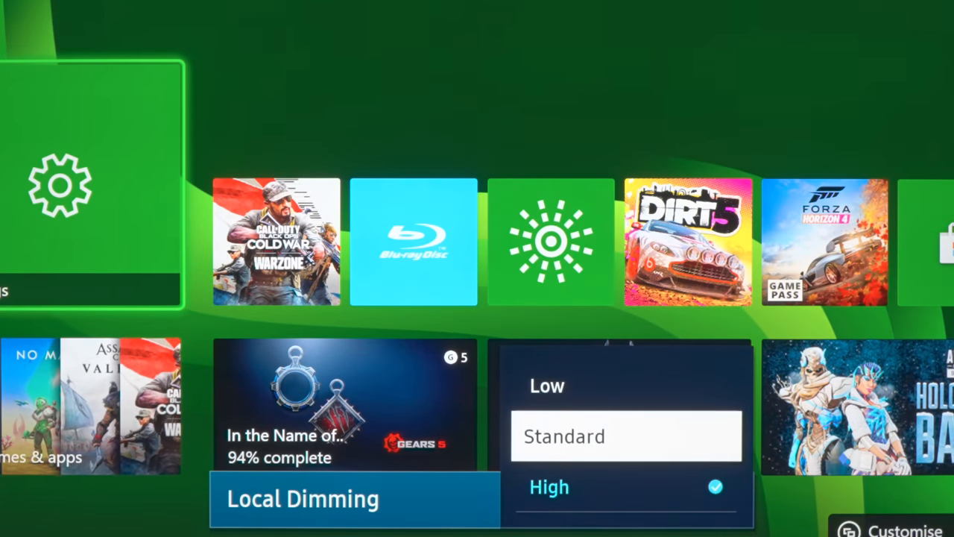
click(564, 436)
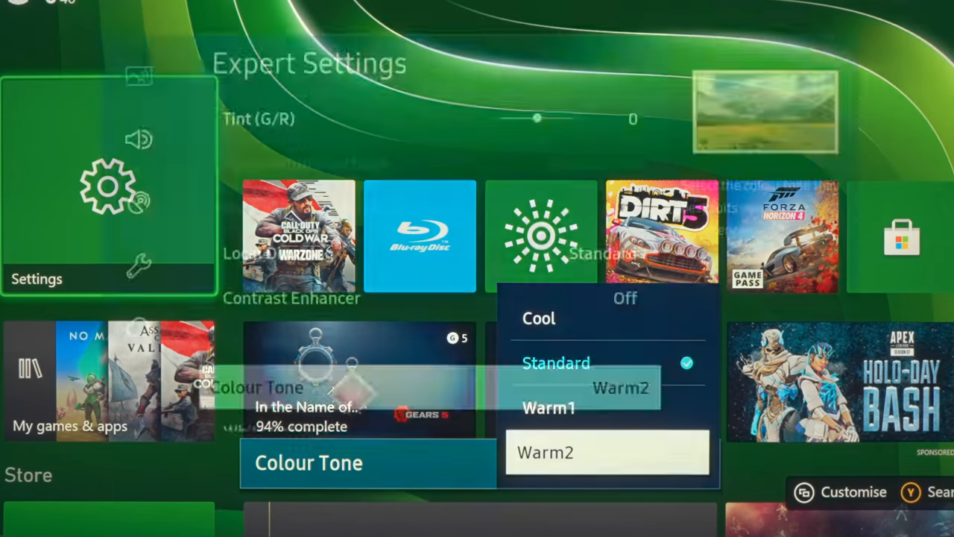
Confirm Colour Tone Warm2, then review Expert Settings down to Colour Space with Local Dimming at Standard.
click(610, 454)
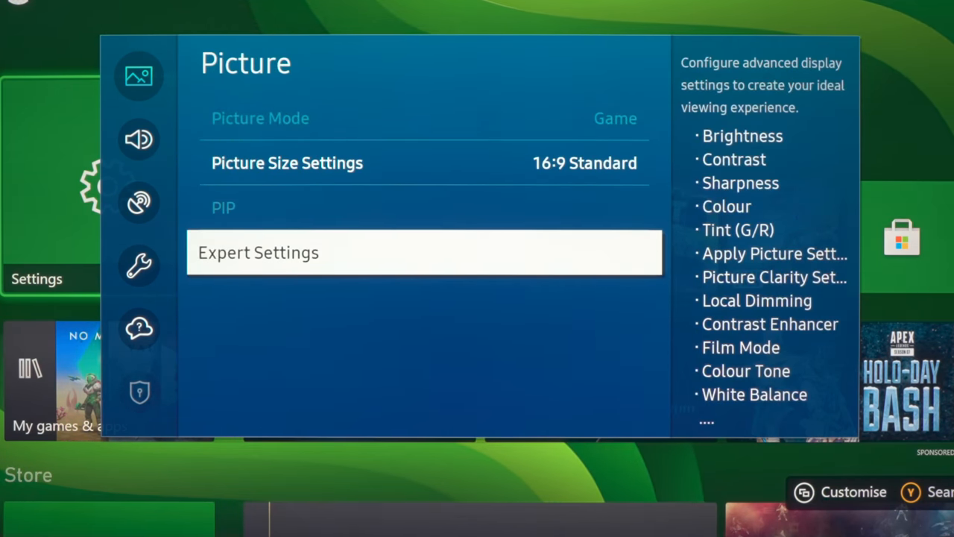
click(258, 252)
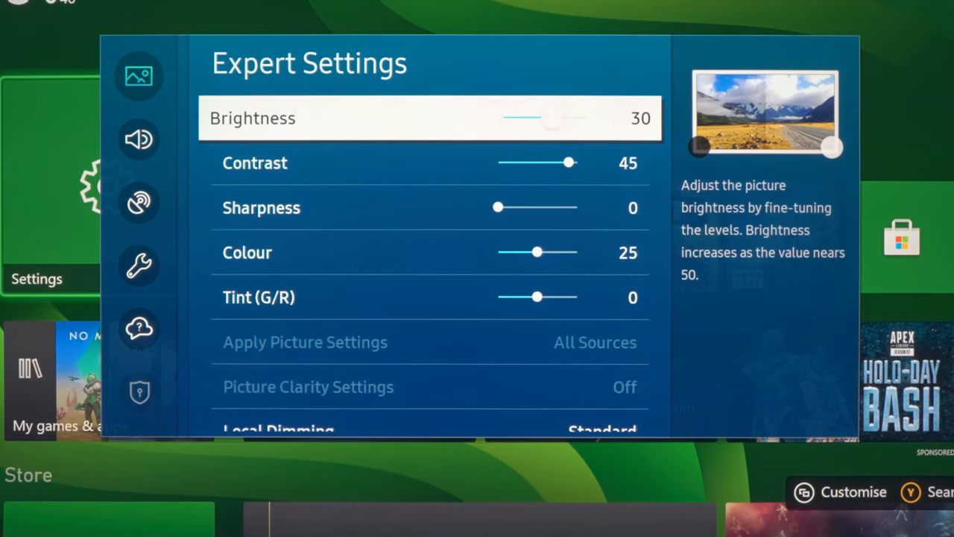
scroll(down, 3)
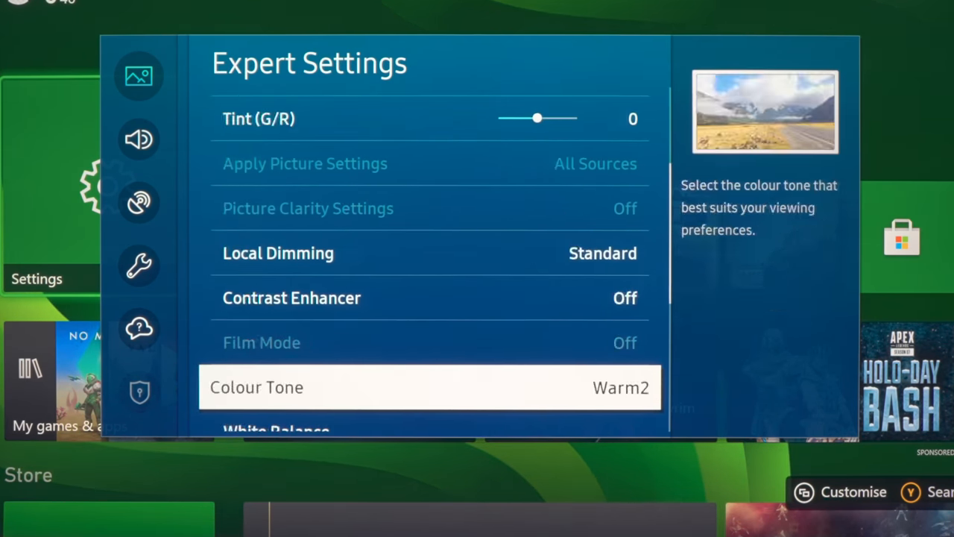
scroll(down, 3)
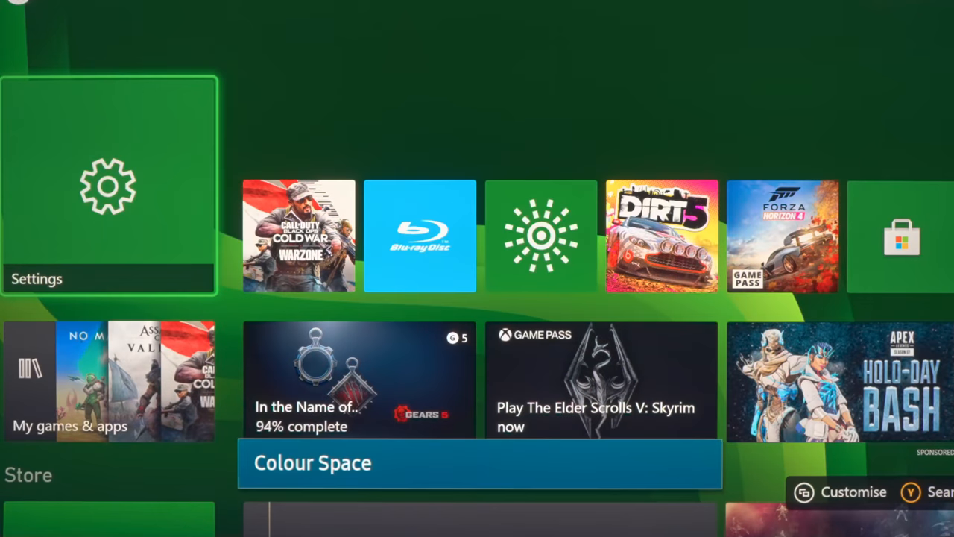
click(316, 463)
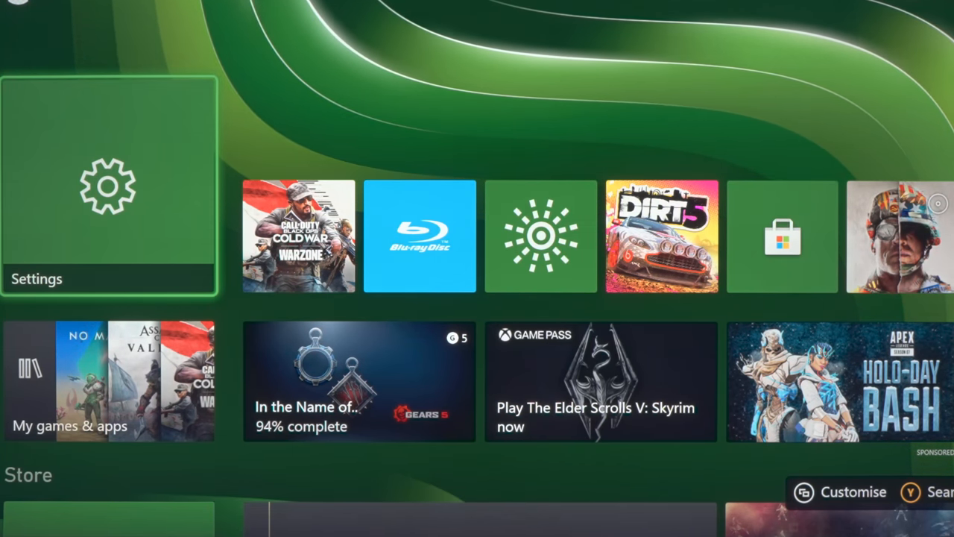
click(104, 182)
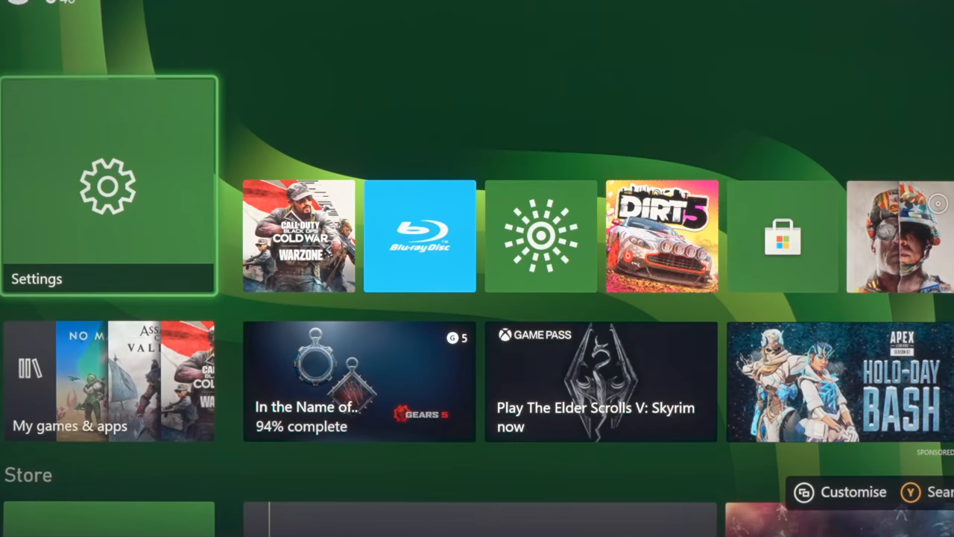
Show Support > Software Update reporting the TV's current firmware version 1460.
click(299, 235)
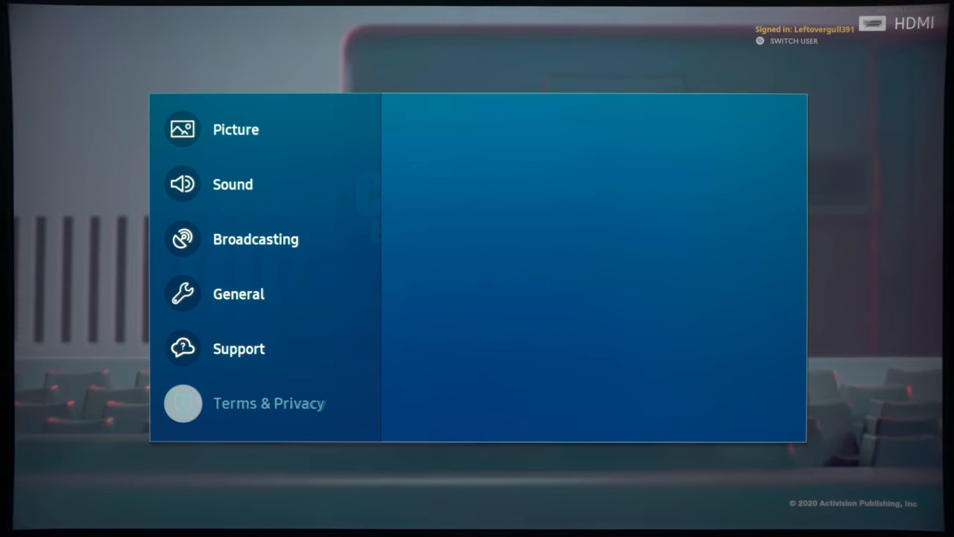
click(239, 349)
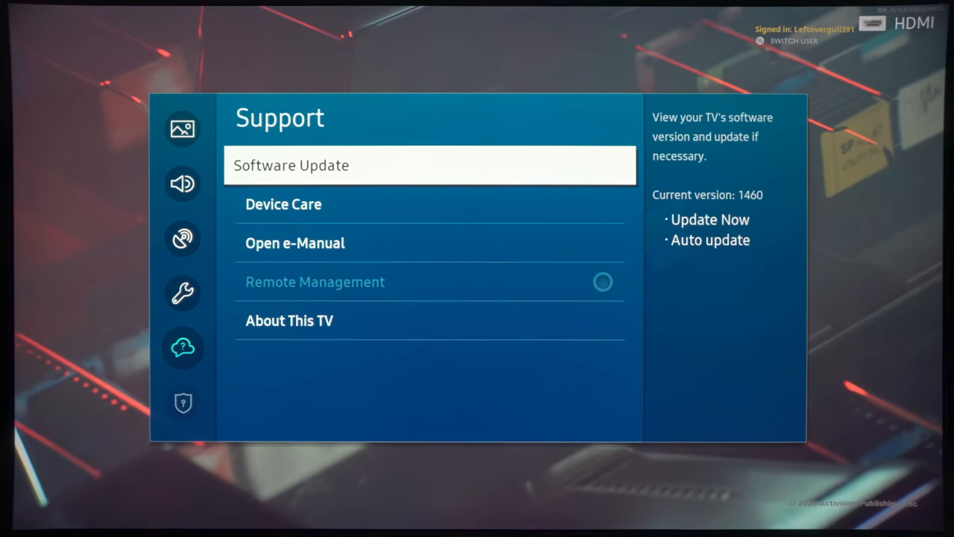